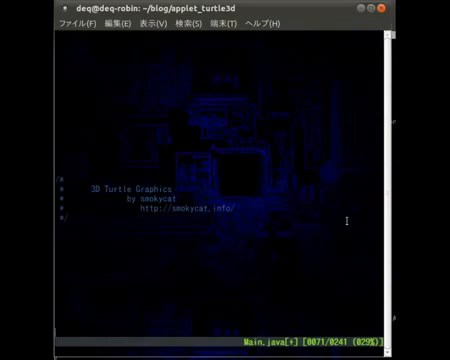
scroll(down, 3)
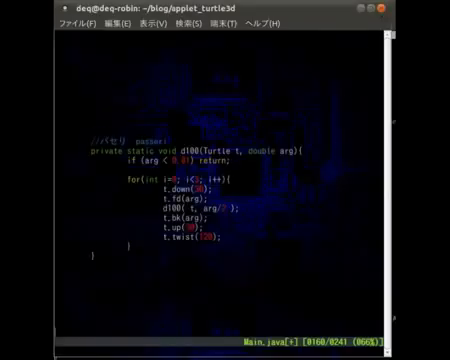
scroll(down, 3)
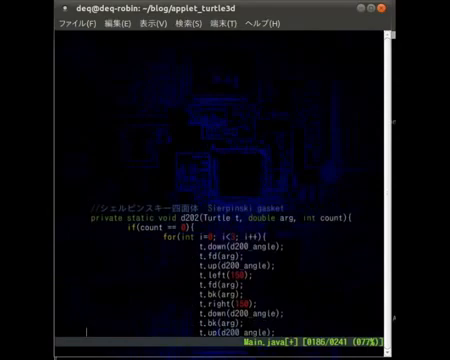
scroll(down, 3)
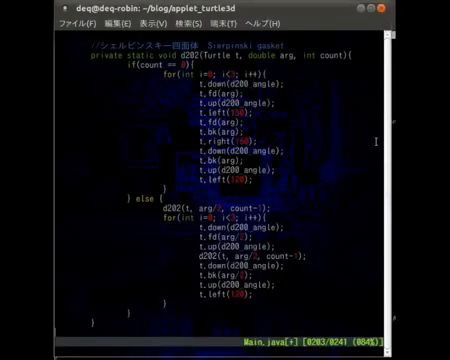
scroll(down, 3)
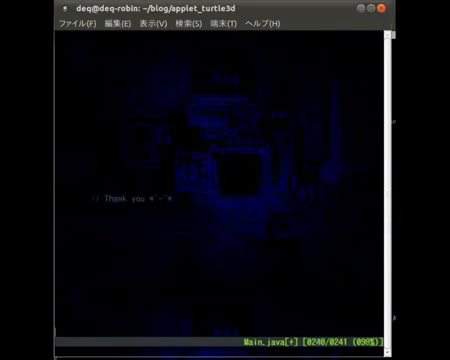
scroll(down, 3)
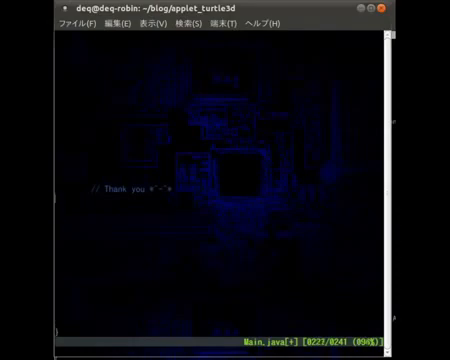
text(see y)
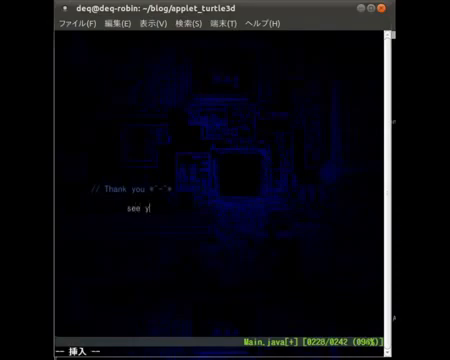
text(ou!!!)
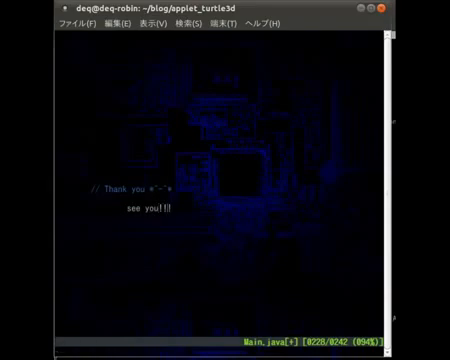